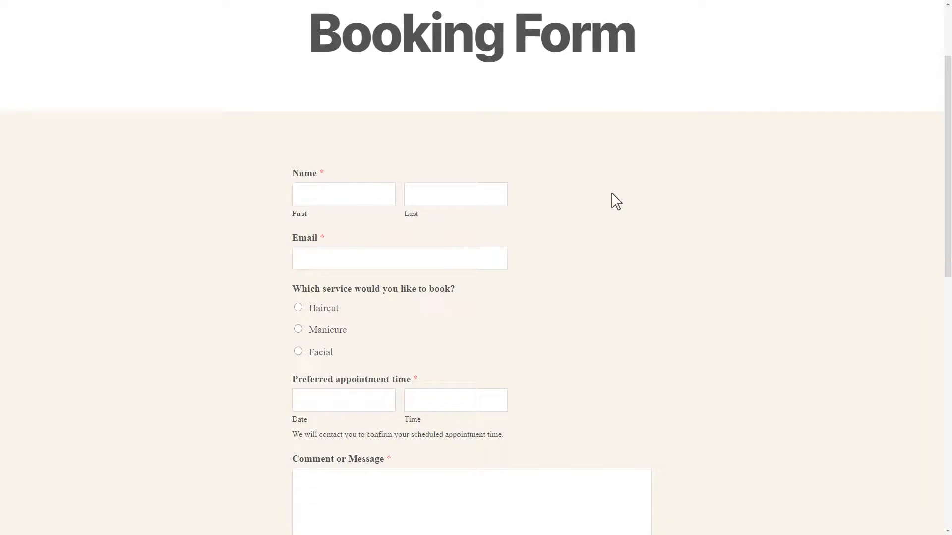
{"action": "left_click", "coordinate": [343, 195]}
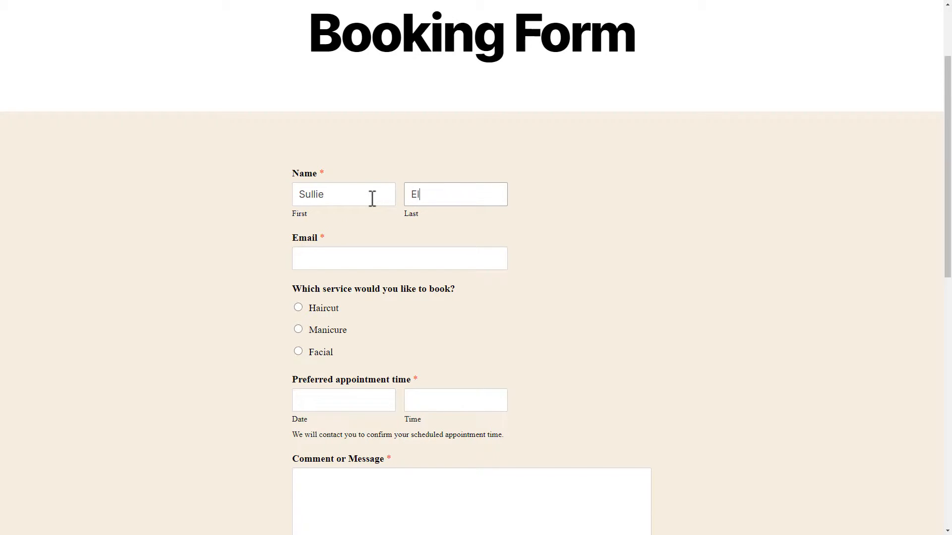
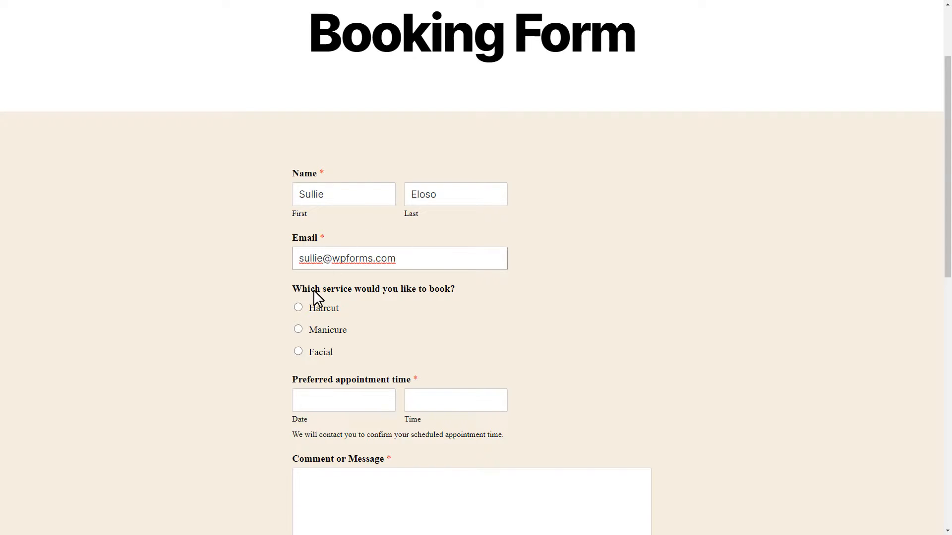
{"action": "left_click", "coordinate": [298, 307]}
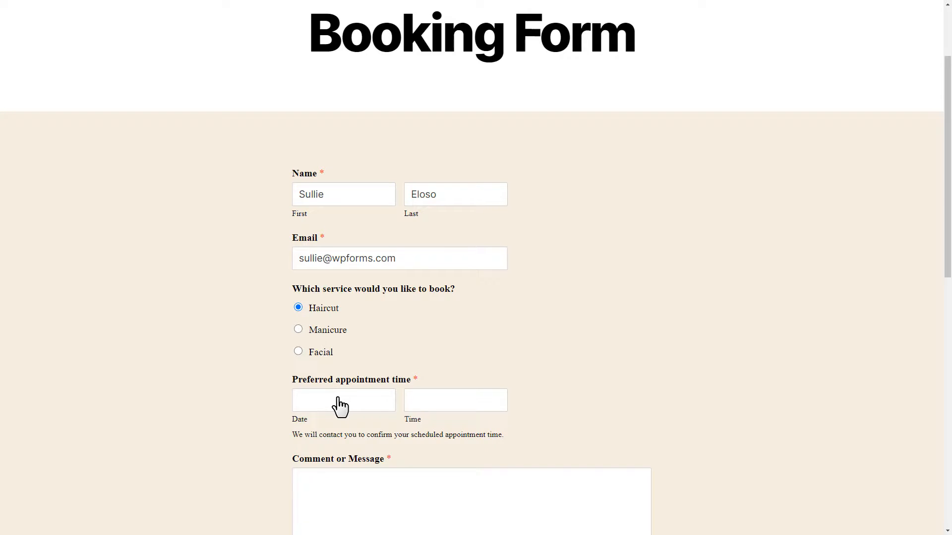
{"action": "left_click", "coordinate": [343, 399]}
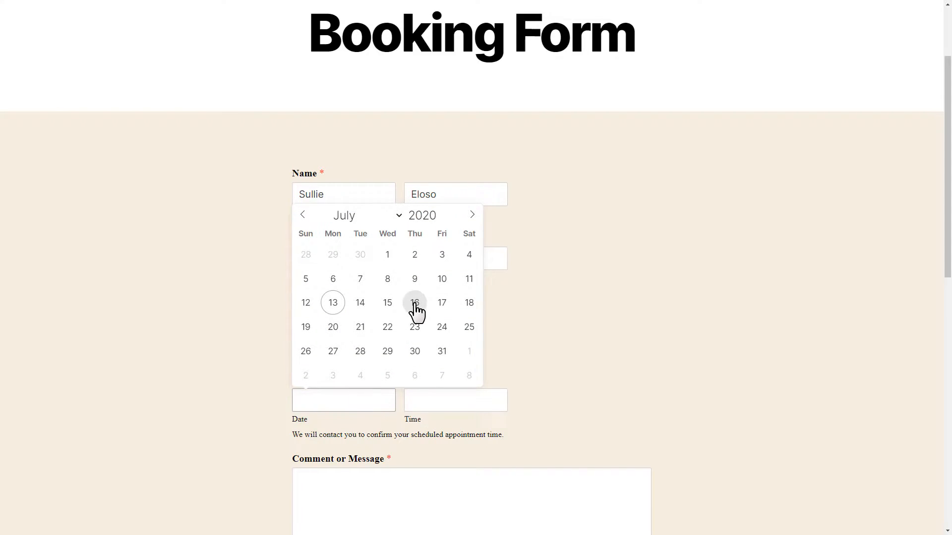
{"action": "left_click", "coordinate": [415, 302]}
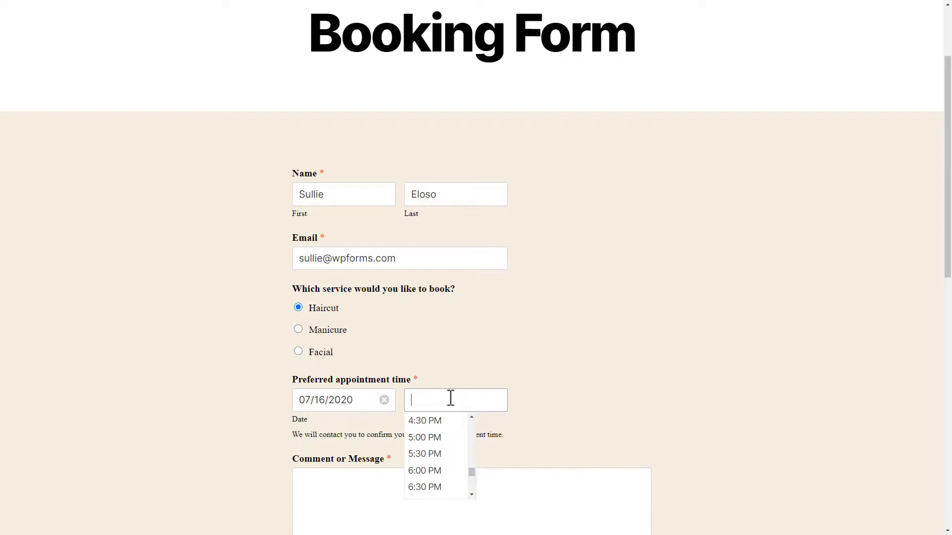
{"action": "scroll", "scroll_direction": "up", "scroll_amount": 3}
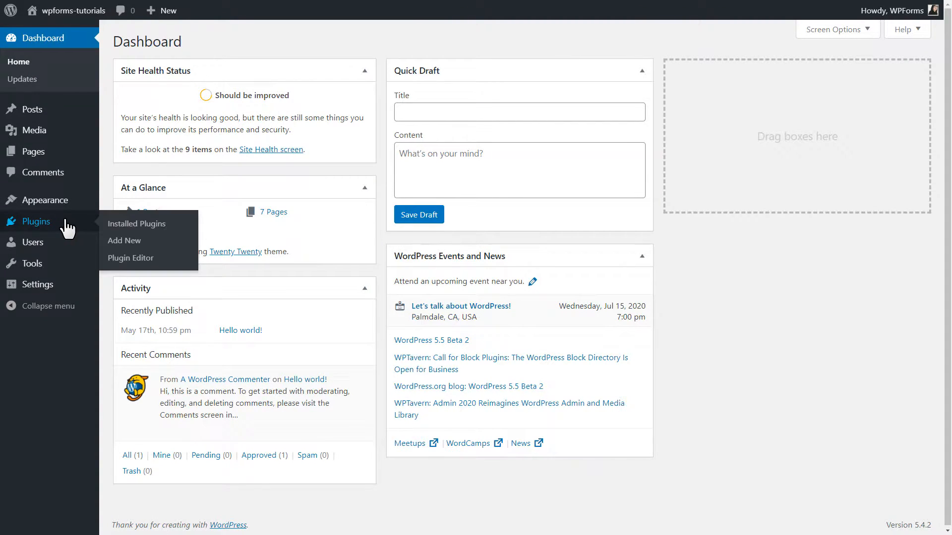
- Go to Plugins > Installed Plugins in the admin sidebar
{"action": "left_click", "coordinate": [137, 224]}
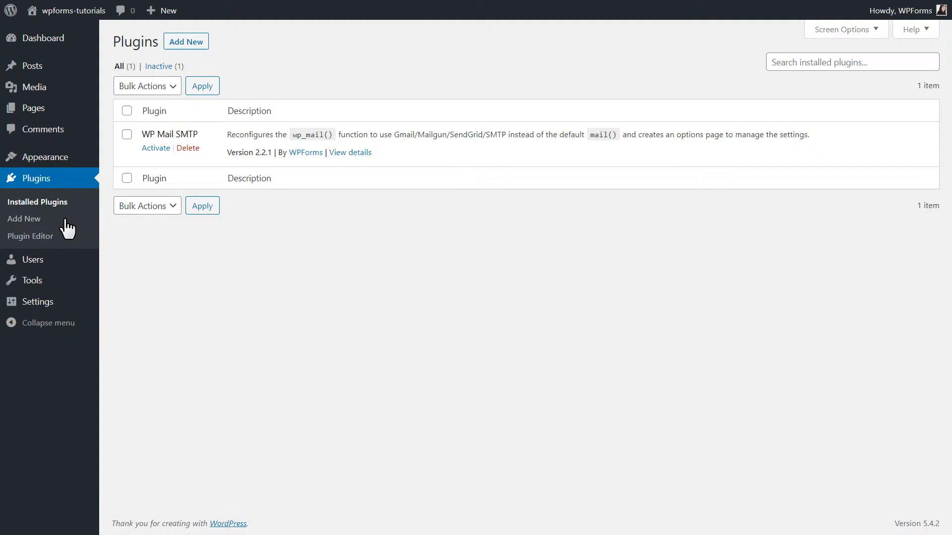
- Upload the wpforms (1).zip archive as a new plugin and install it
{"action": "left_click", "coordinate": [186, 41]}
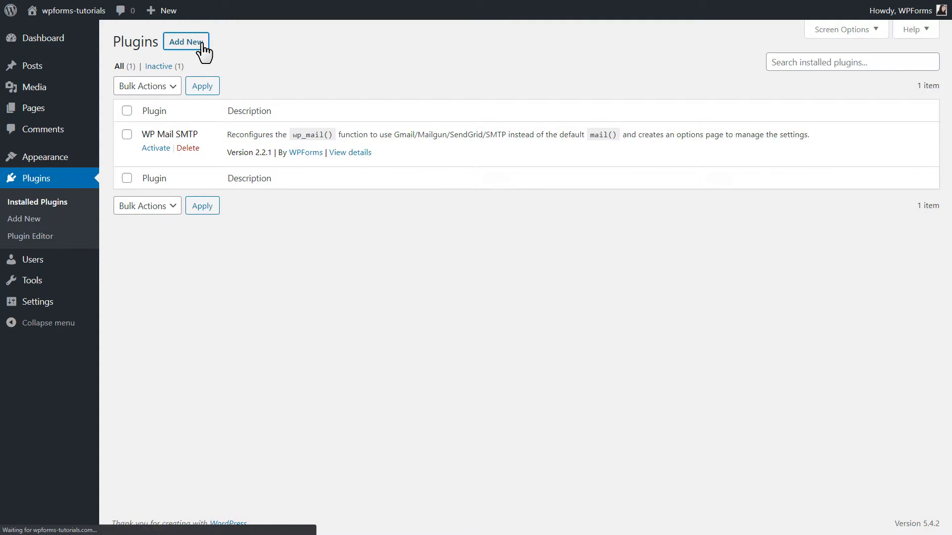
{"action": "left_click", "coordinate": [185, 41]}
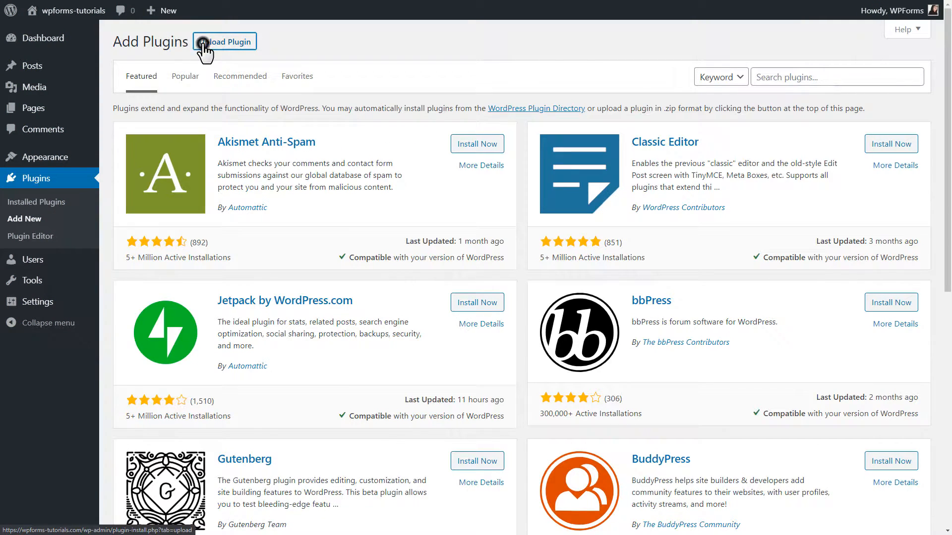
{"action": "left_click", "coordinate": [224, 41]}
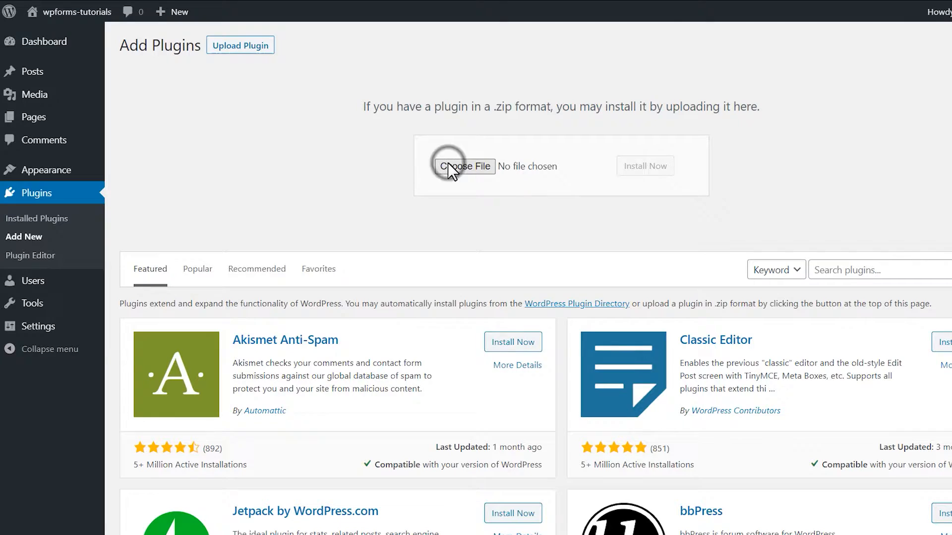
{"action": "left_click", "coordinate": [465, 167]}
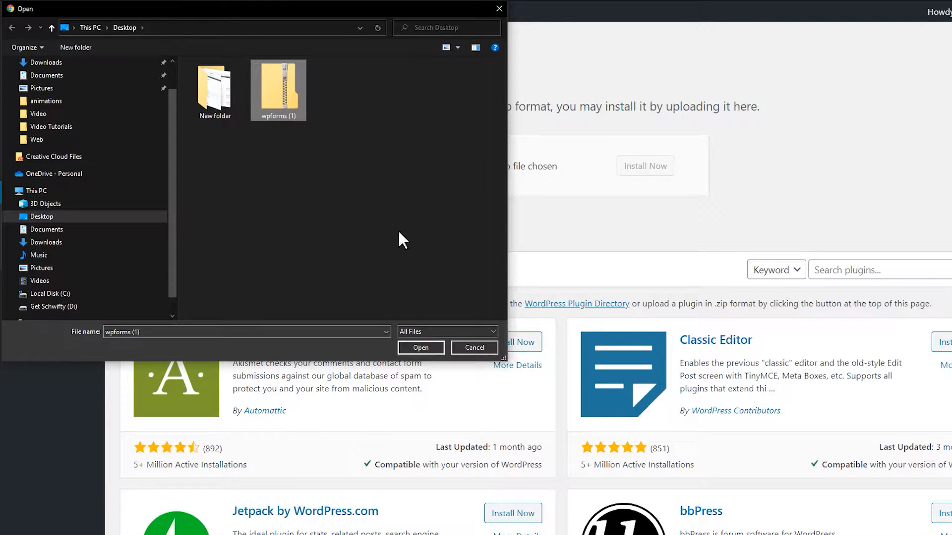
{"action": "left_click", "coordinate": [419, 346]}
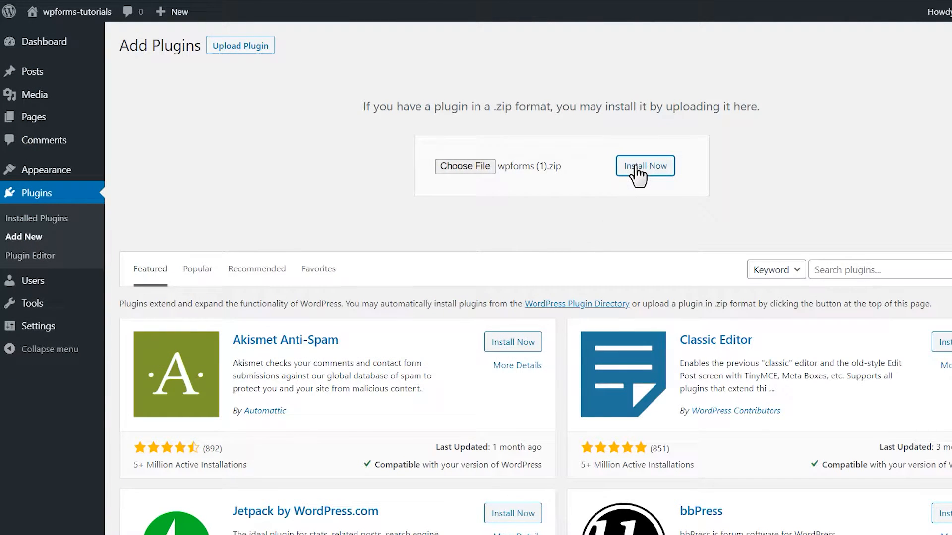
{"action": "left_click", "coordinate": [644, 166]}
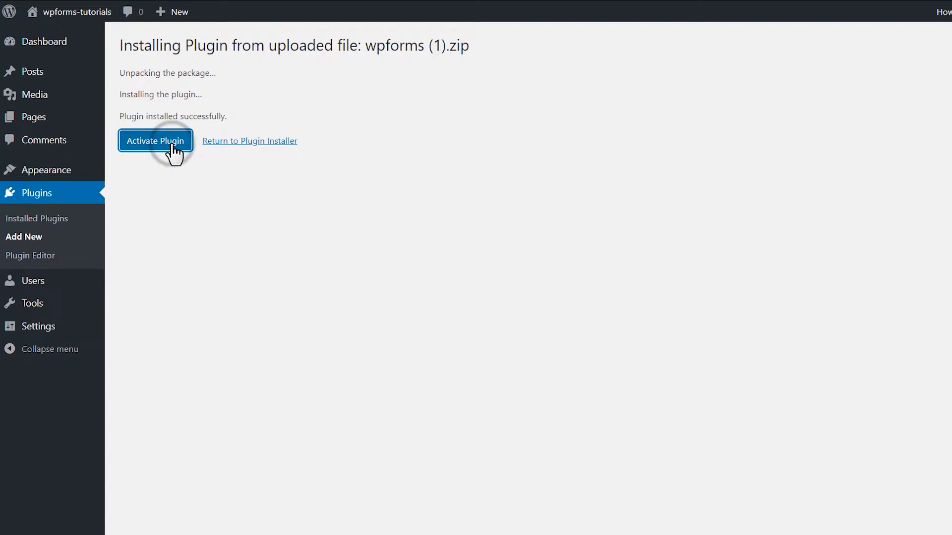
- Activate the WPForms plugin and go to the WPForms Settings page
{"action": "left_click", "coordinate": [155, 141]}
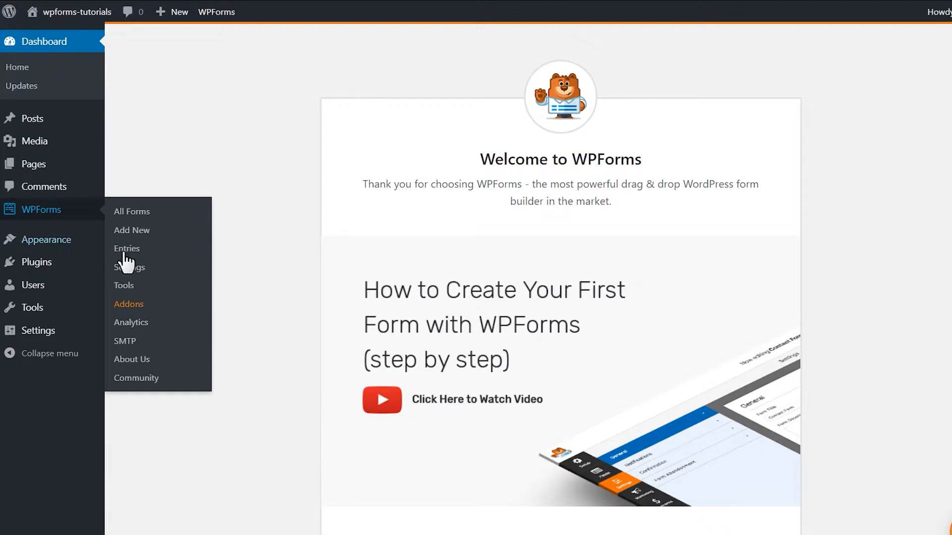
{"action": "left_click", "coordinate": [129, 267]}
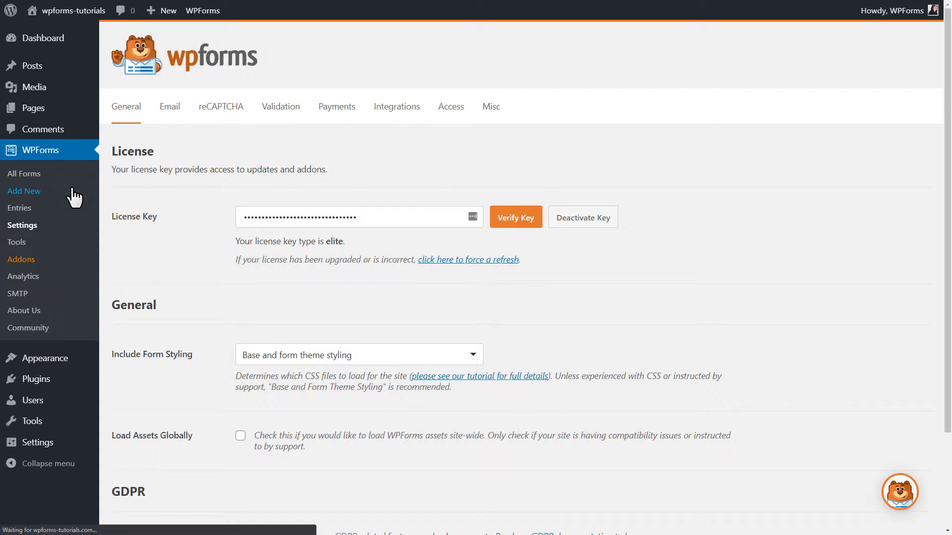
- Create a form named 'Booking Form' using the Simple Contact Form template
{"action": "left_click", "coordinate": [23, 191]}
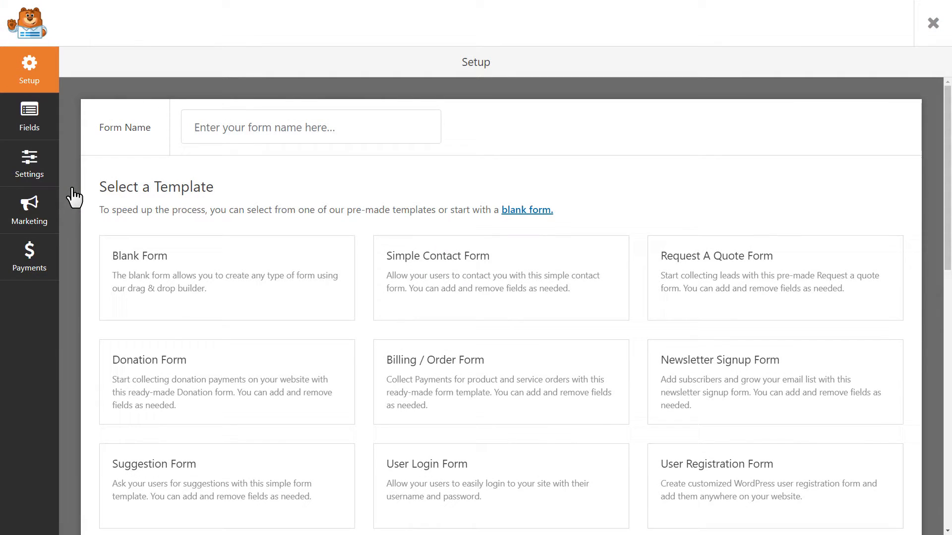
{"action": "left_click", "coordinate": [311, 127]}
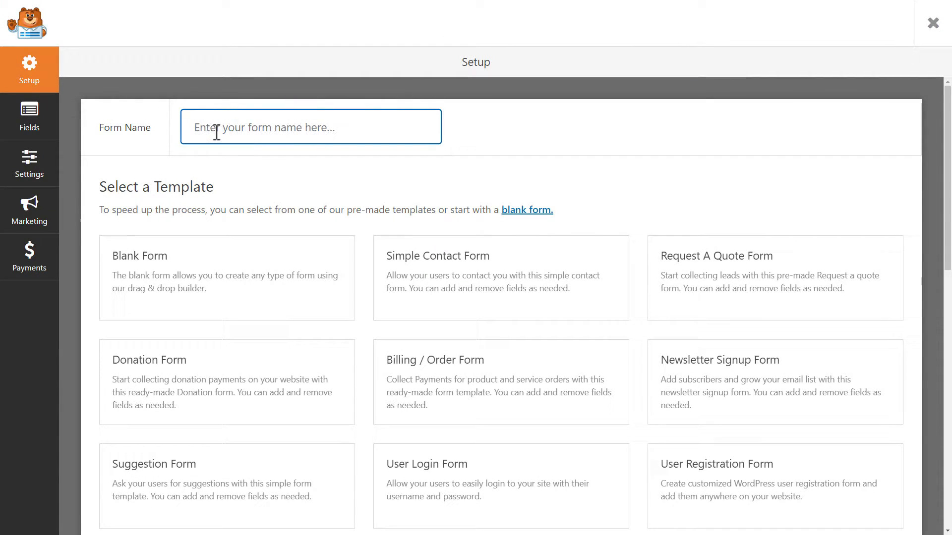
{"action": "type", "text": "Booking Form"}
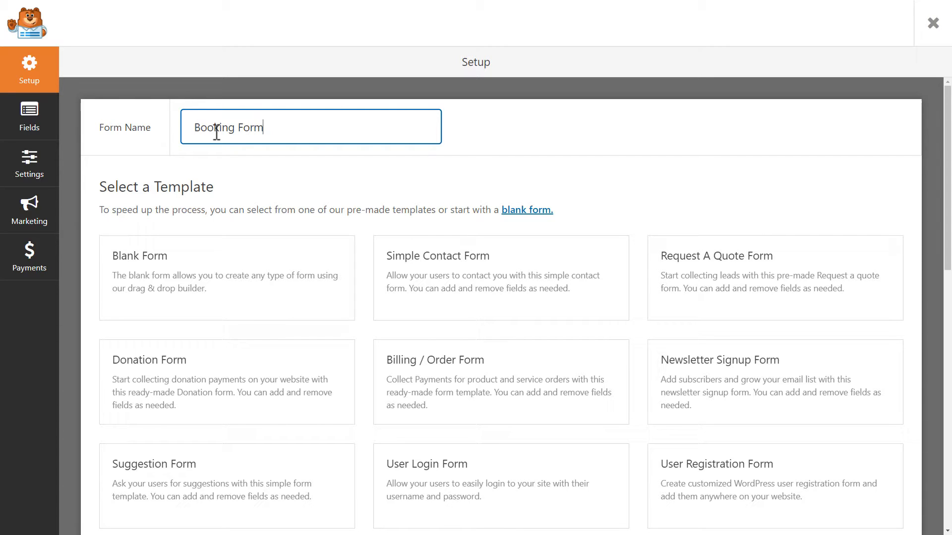
{"action": "left_click", "coordinate": [500, 278]}
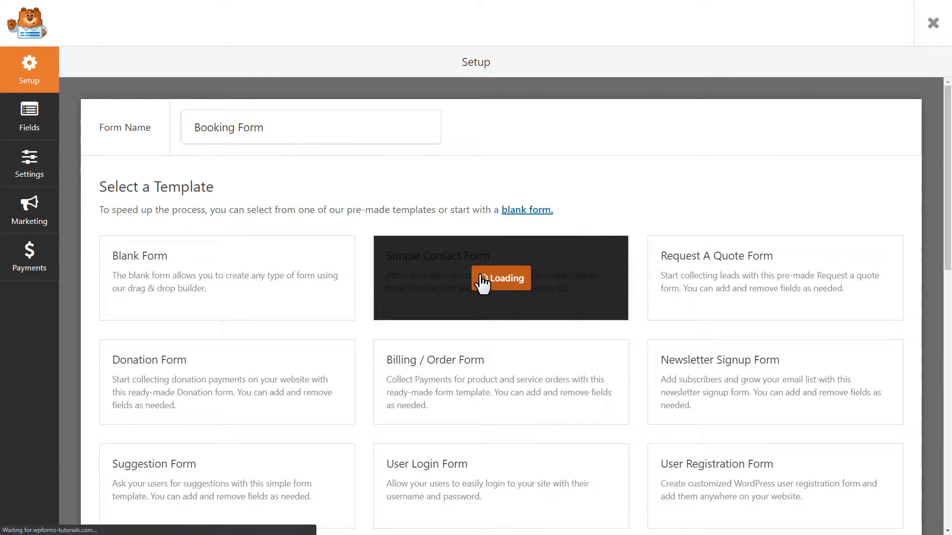
{"action": "left_click", "coordinate": [500, 277]}
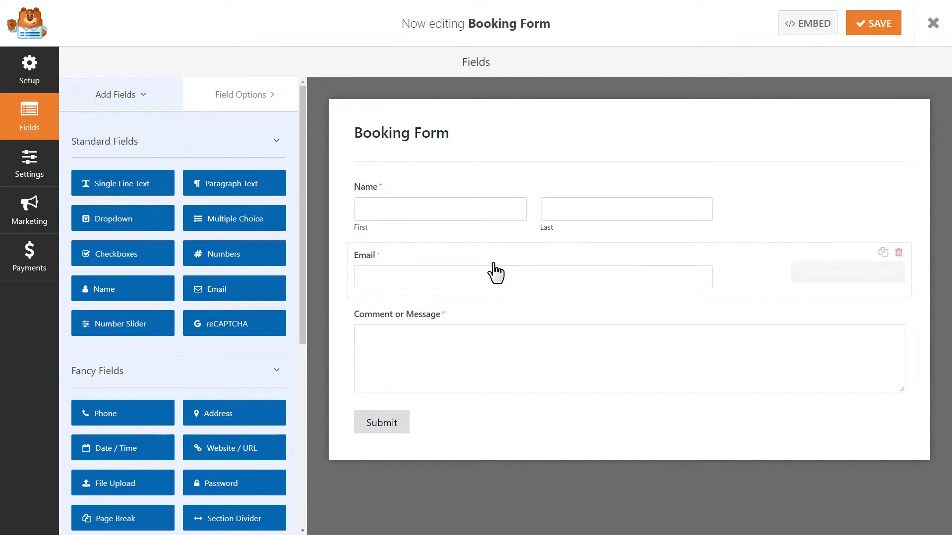
{"action": "mouse_move", "coordinate": [527, 299]}
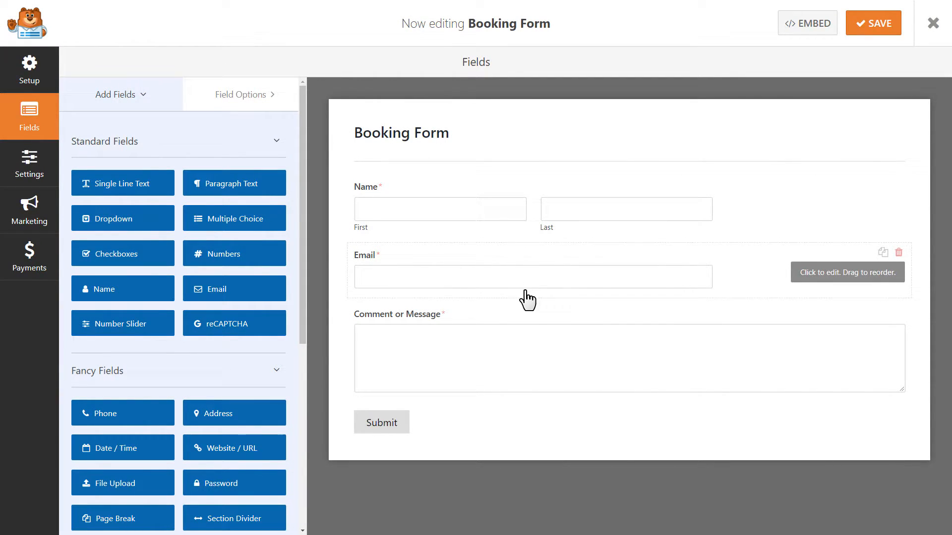
{"action": "mouse_move", "coordinate": [527, 321]}
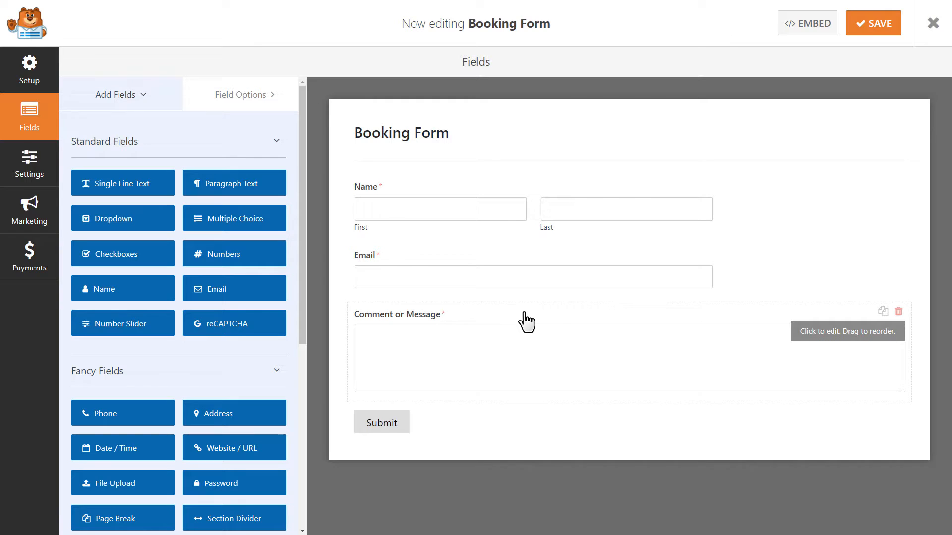
{"action": "mouse_move", "coordinate": [403, 261]}
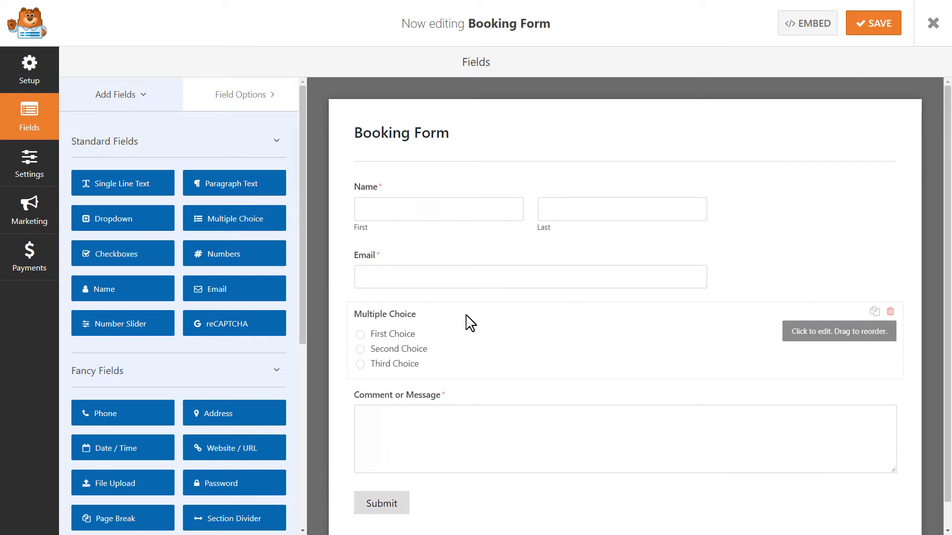
- Label the multiple choice field 'Which service would you like to book?'
{"action": "left_click", "coordinate": [468, 319]}
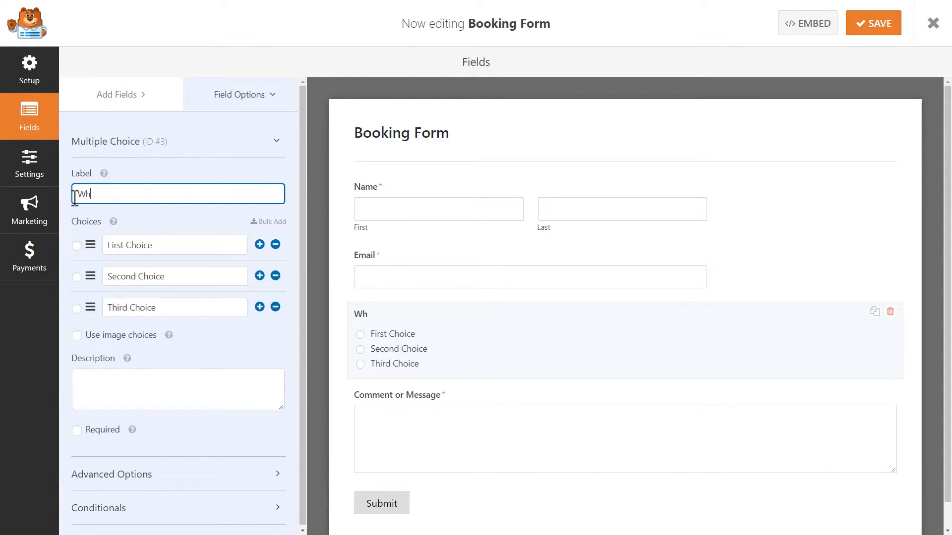
{"action": "type", "text": "Which service would you li"}
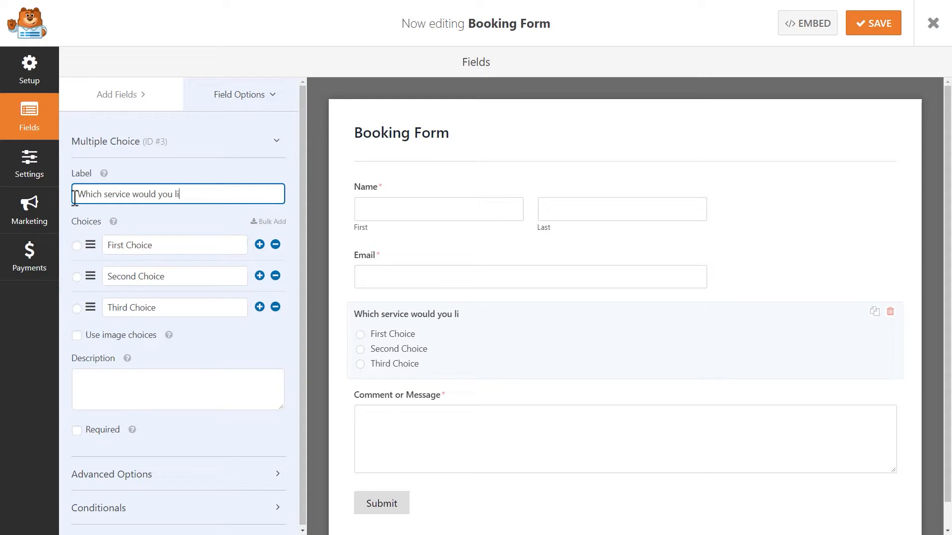
{"action": "type", "text": "ke to book?"}
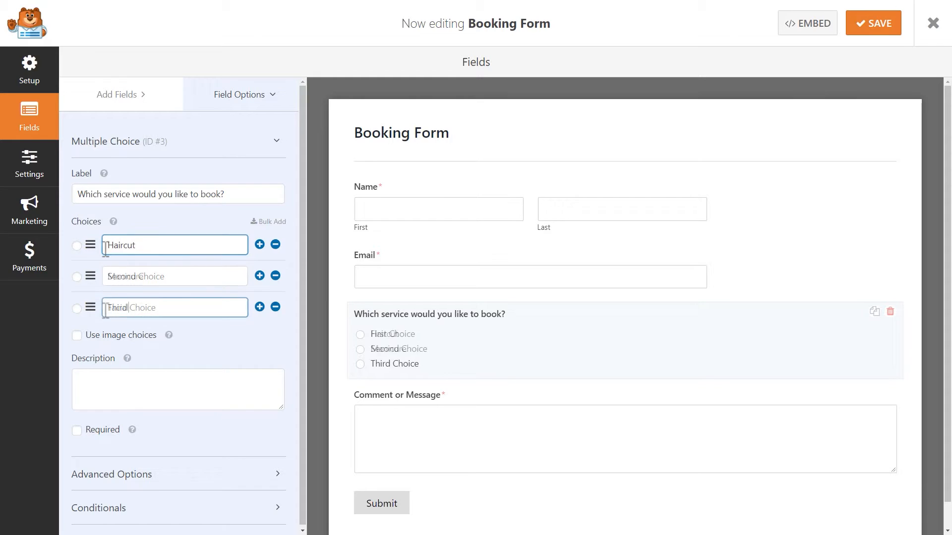
{"action": "left_click", "coordinate": [117, 94]}
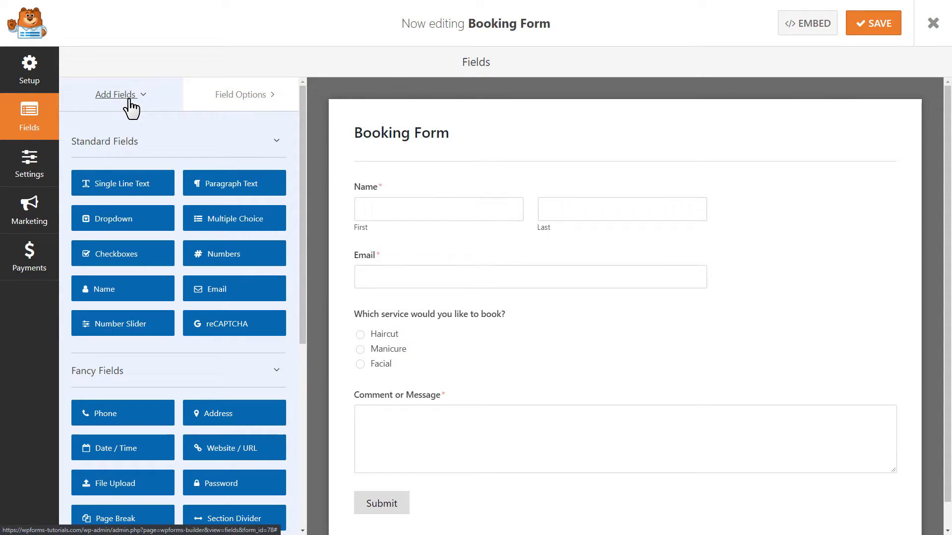
{"action": "mouse_move", "coordinate": [122, 253]}
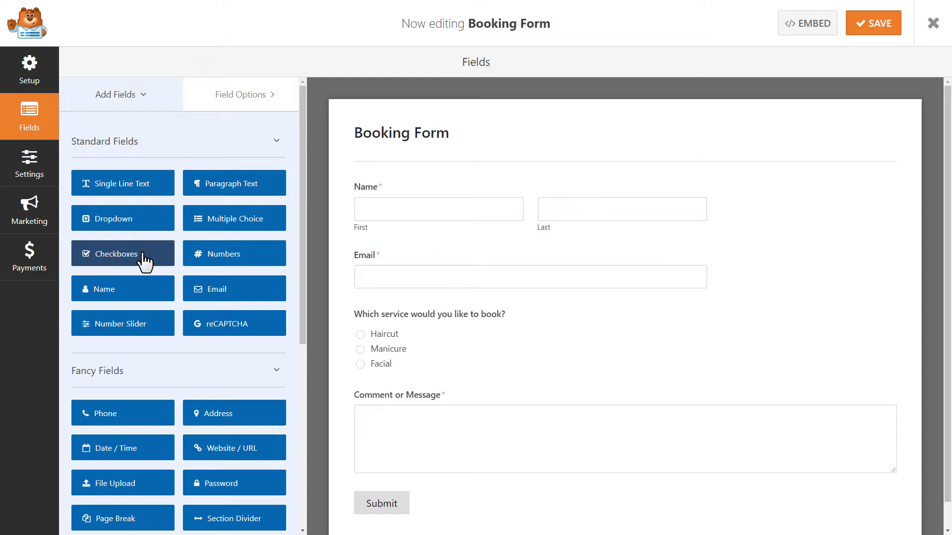
{"action": "mouse_move", "coordinate": [122, 447]}
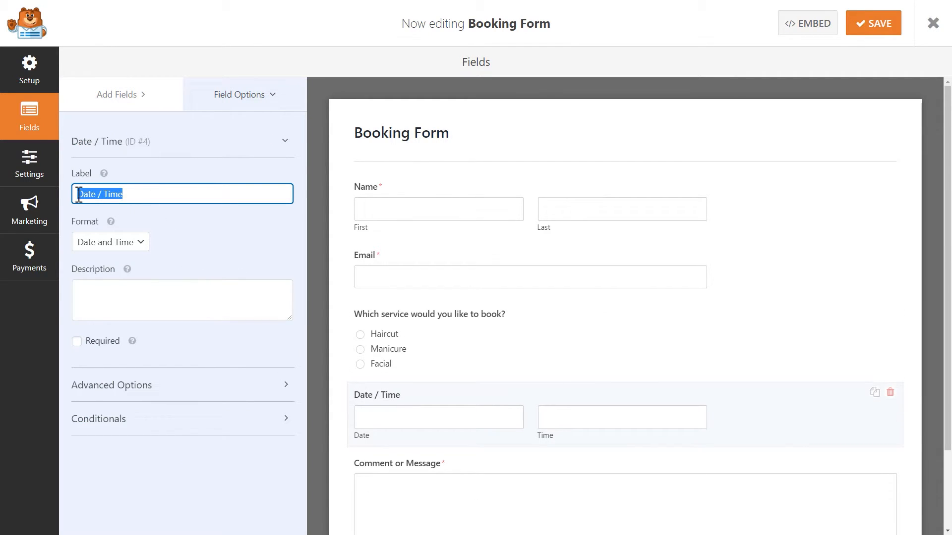
- Add the note 'We will contact you to confirm your scheduled appointment time.' and make it required
{"action": "type", "text": "We will contact you to confirm your scheduled appointment time"}
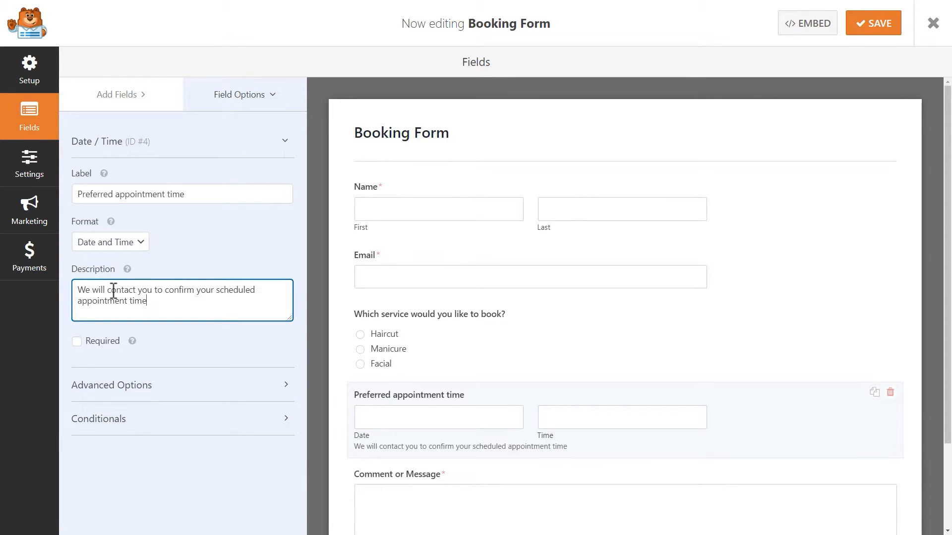
{"action": "type", "text": "."}
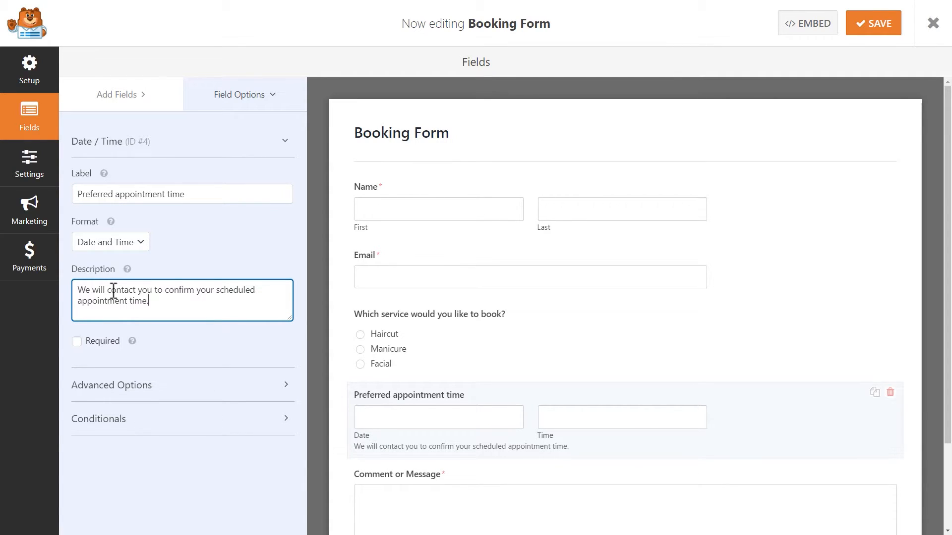
{"action": "left_click", "coordinate": [77, 341]}
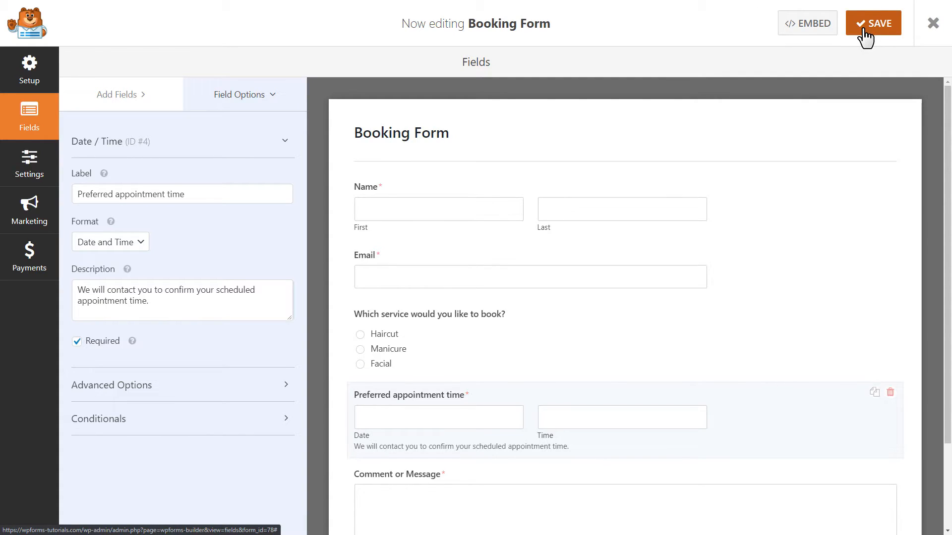
{"action": "mouse_move", "coordinate": [371, 148]}
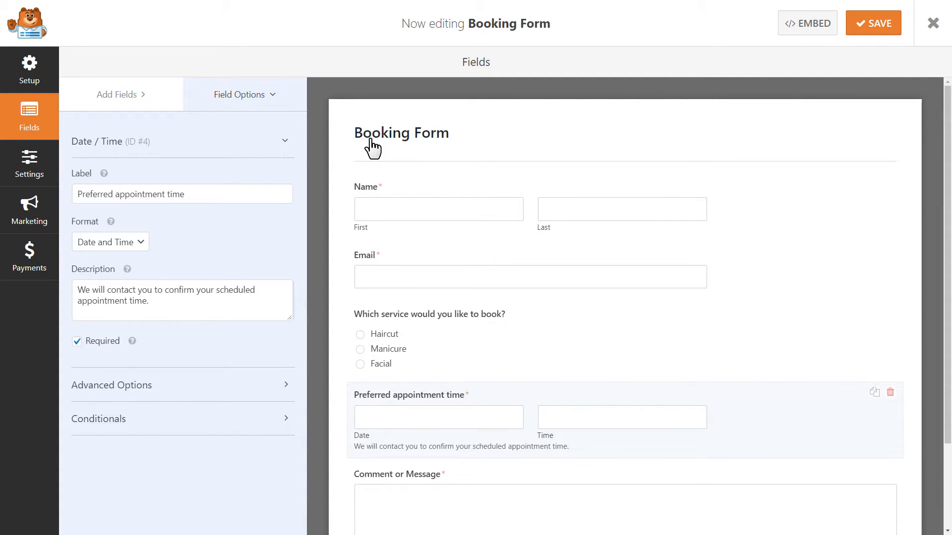
- Switch the form builder to the Settings panel
{"action": "left_click", "coordinate": [30, 164]}
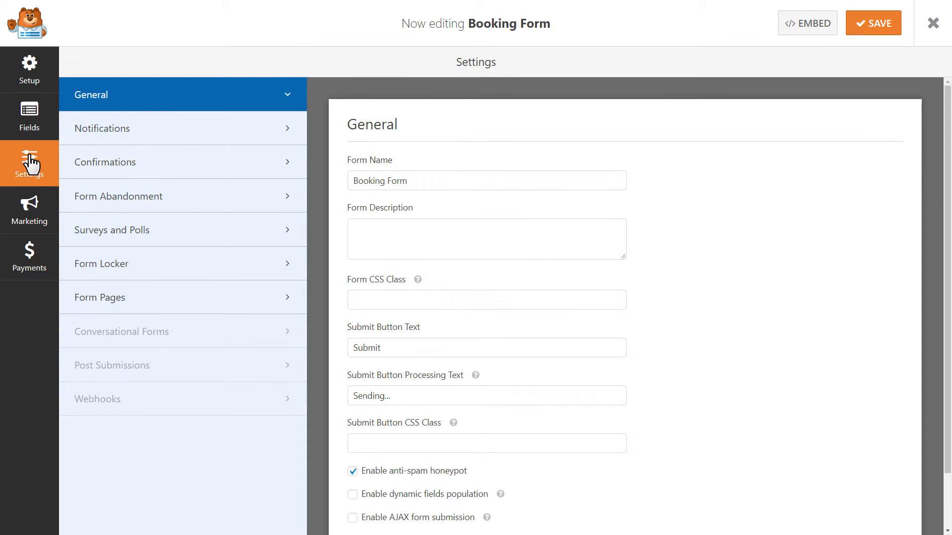
{"action": "mouse_move", "coordinate": [102, 128]}
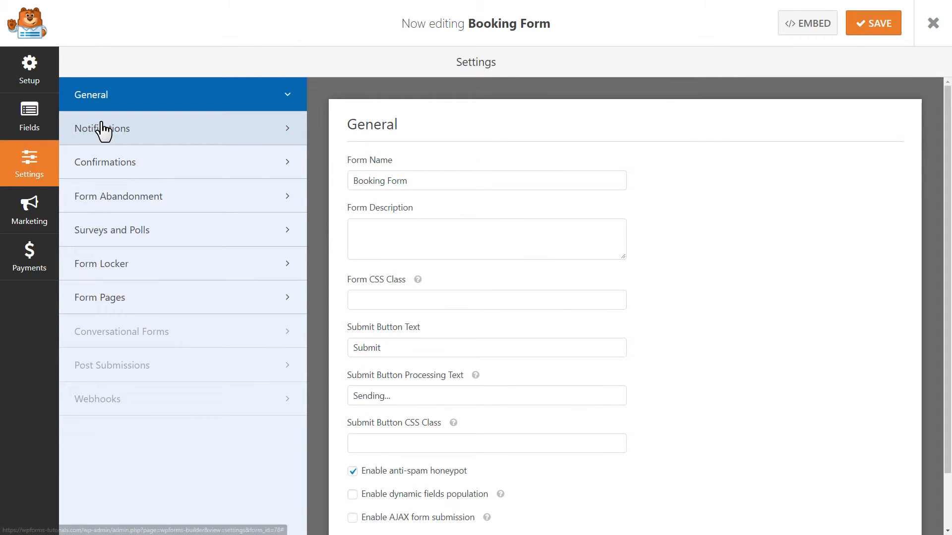
- Go to the Notifications section of the Booking Form settings
{"action": "left_click", "coordinate": [102, 128]}
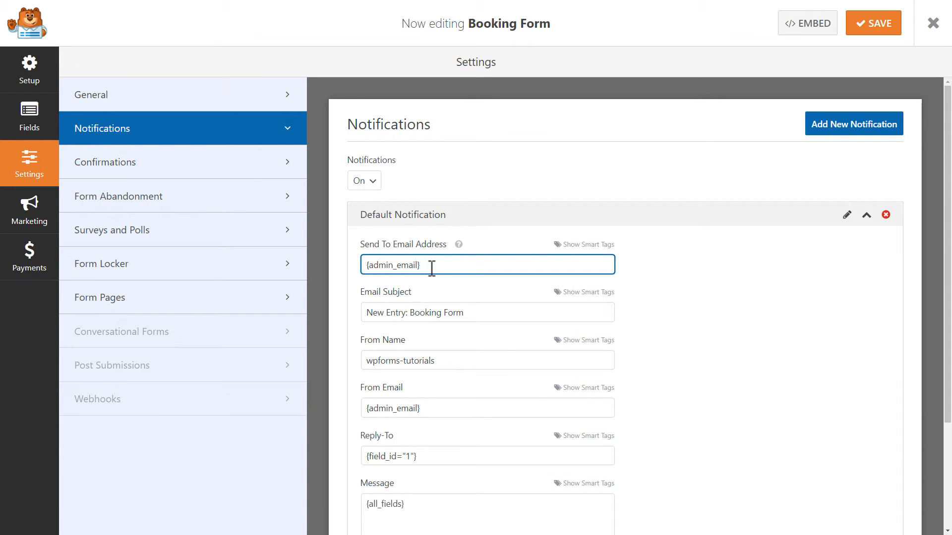
{"action": "mouse_move", "coordinate": [227, 171]}
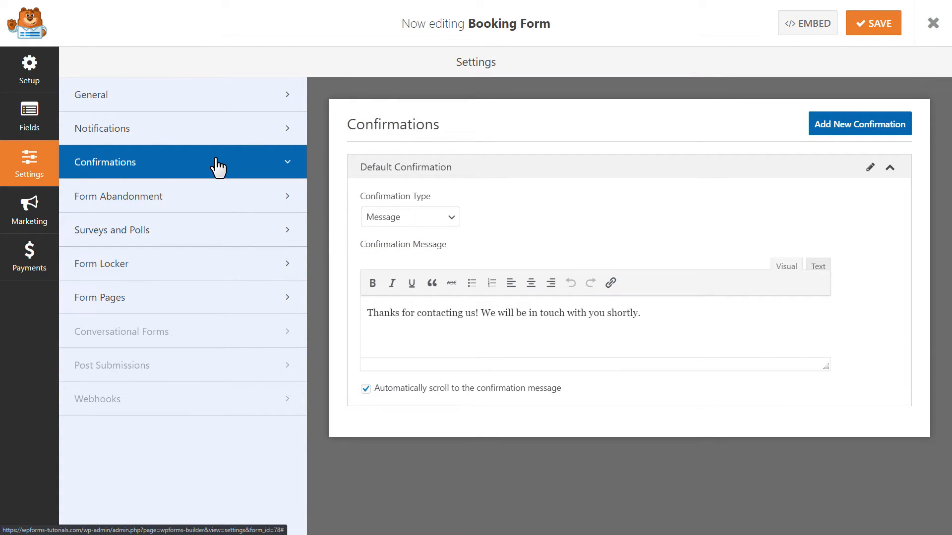
{"action": "mouse_move", "coordinate": [331, 198]}
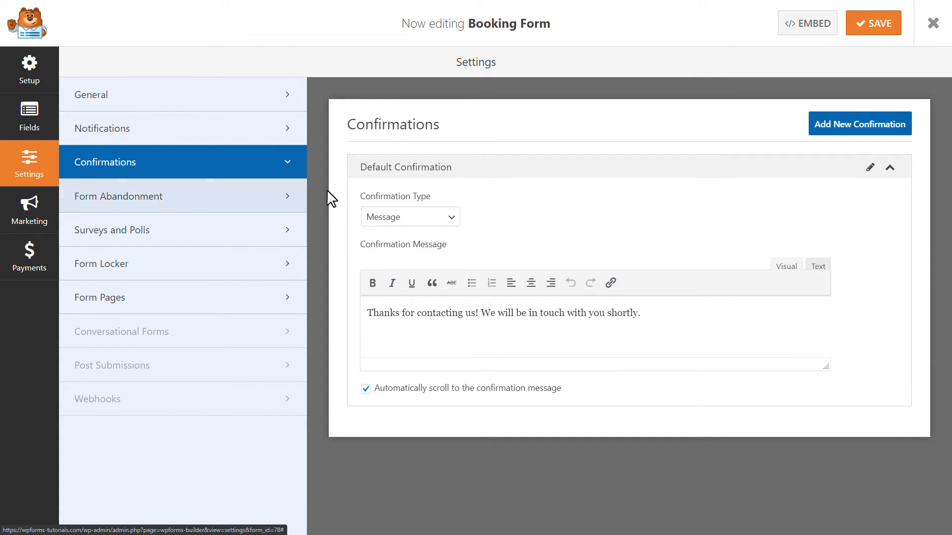
- Review confirmation types, save the Booking Form, exit the builder, and add a new page
{"action": "left_click", "coordinate": [410, 216]}
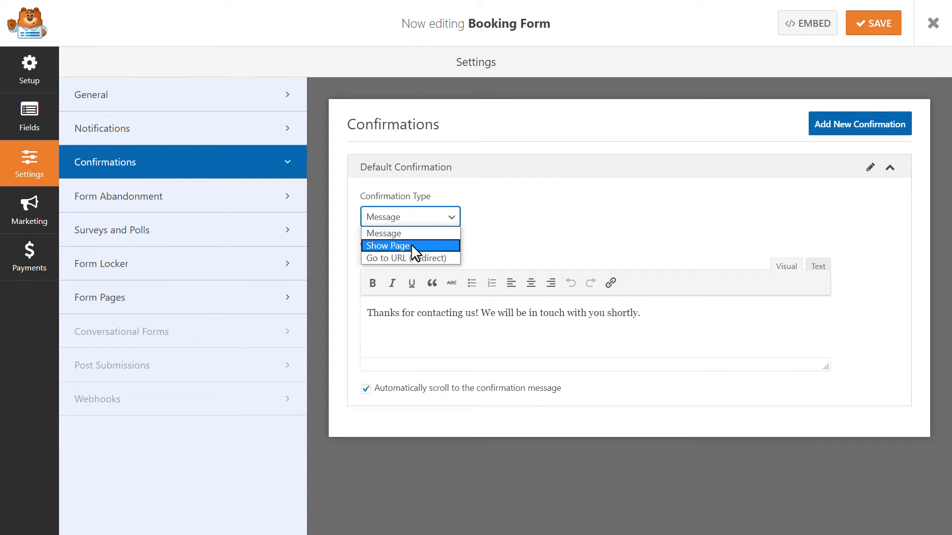
{"action": "mouse_move", "coordinate": [413, 258]}
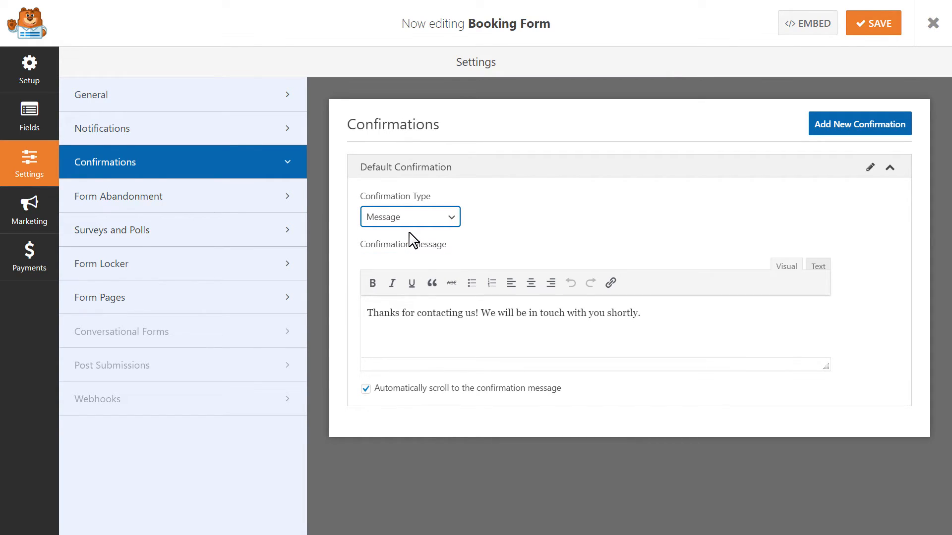
{"action": "left_click", "coordinate": [873, 23]}
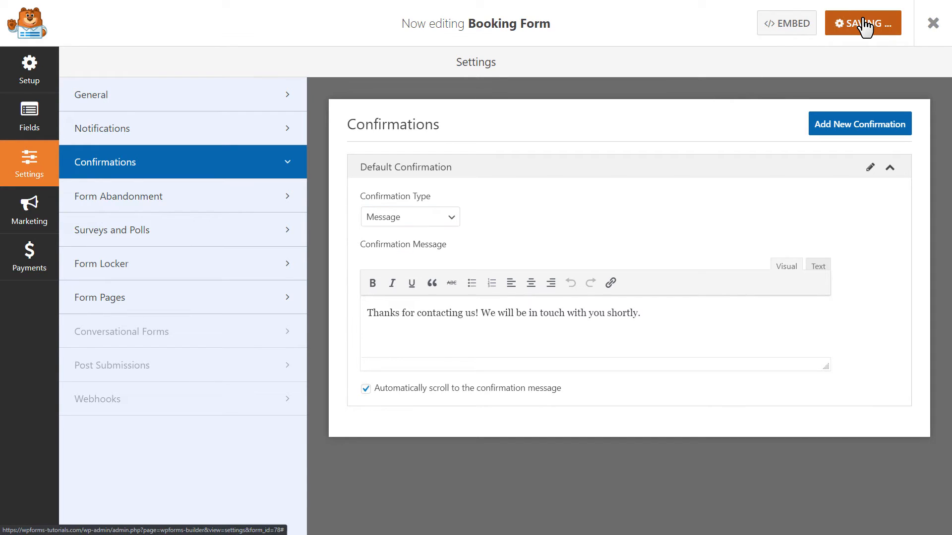
{"action": "left_click", "coordinate": [862, 23]}
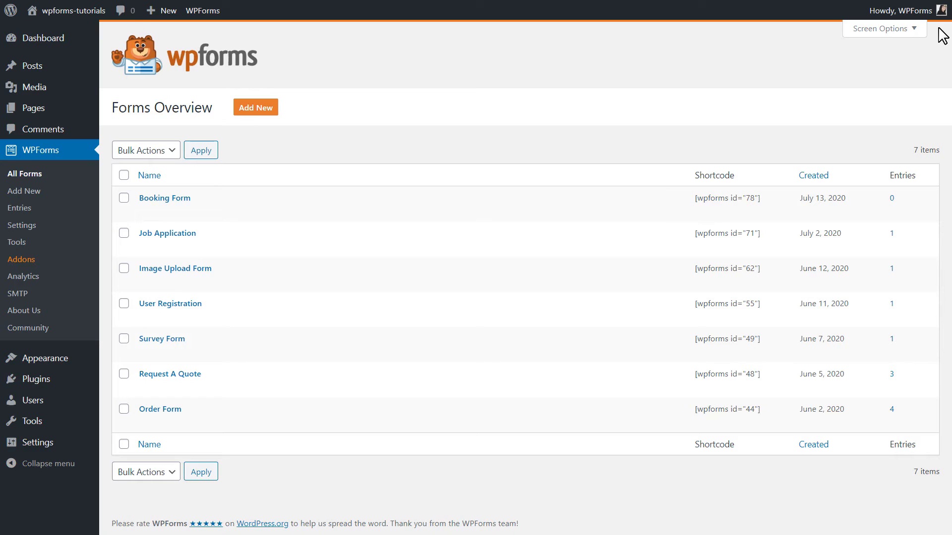
{"action": "mouse_move", "coordinate": [309, 131]}
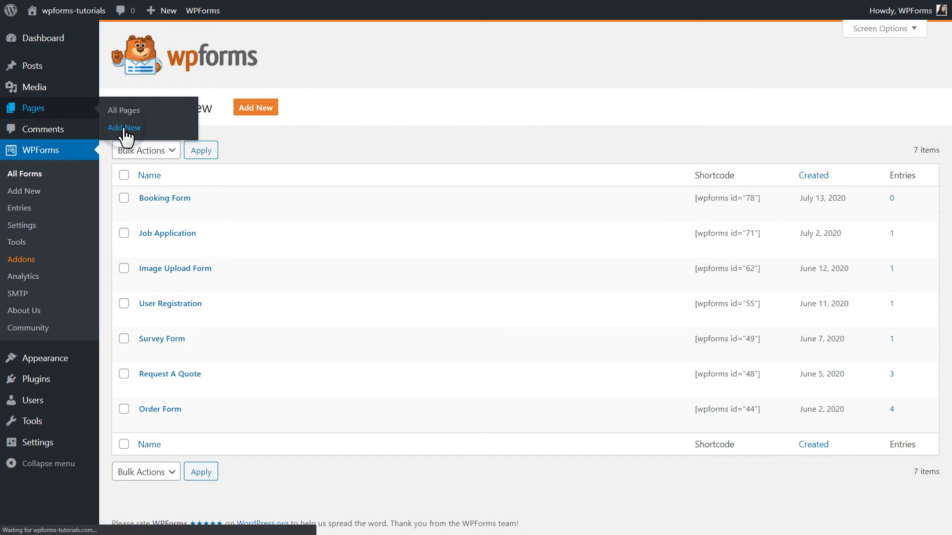
{"action": "left_click", "coordinate": [124, 127]}
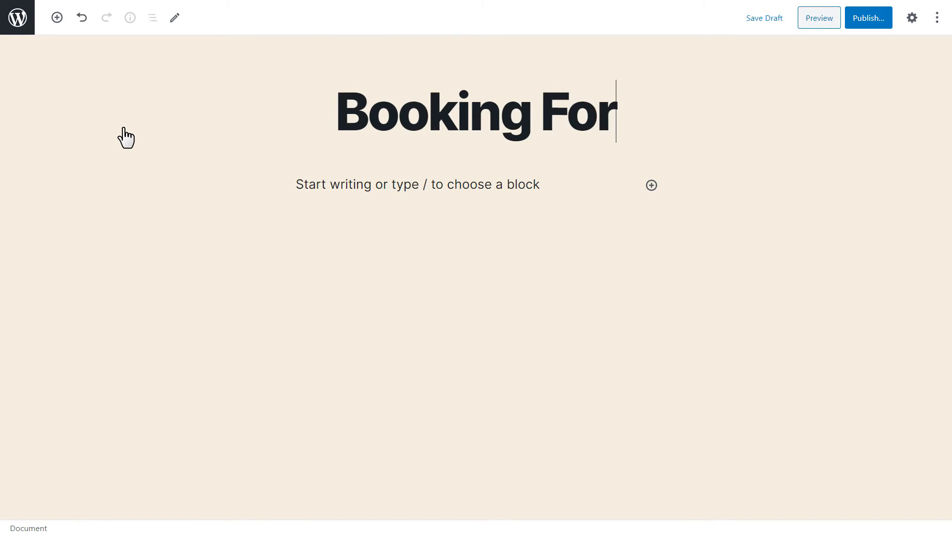
- Finish the 'Booking Form' title, insert the WPForms block with the booking form, and publish
{"action": "type", "text": "m"}
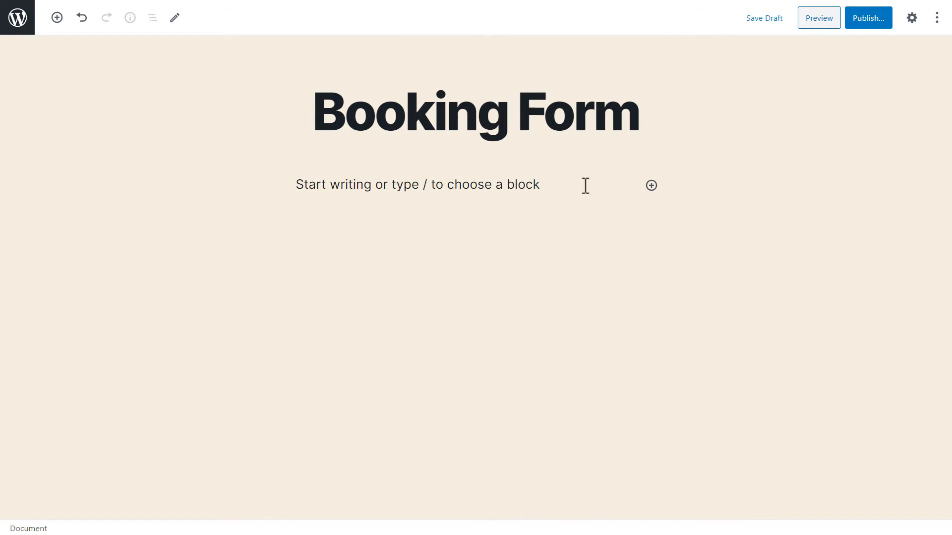
{"action": "left_click", "coordinate": [651, 185]}
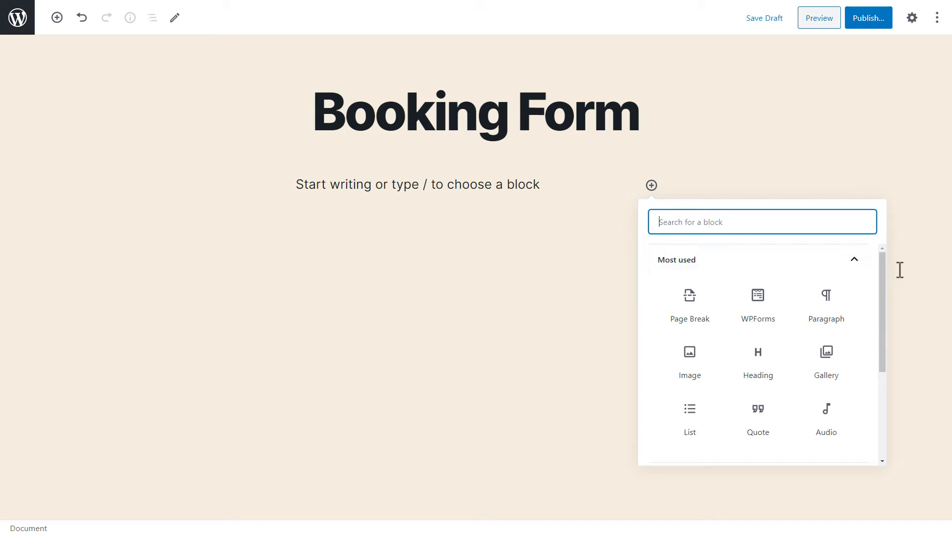
{"action": "scroll", "scroll_direction": "down", "scroll_amount": 3}
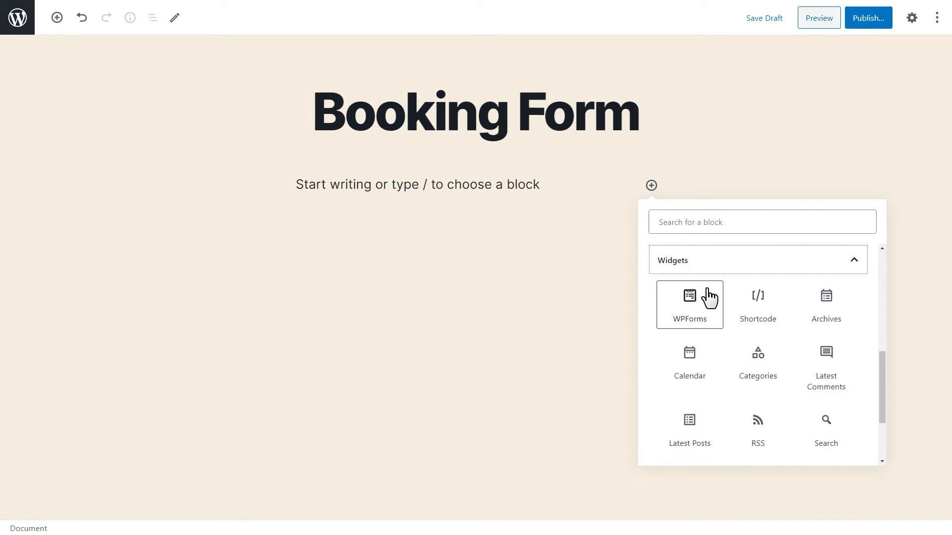
{"action": "type", "text": "wpform"}
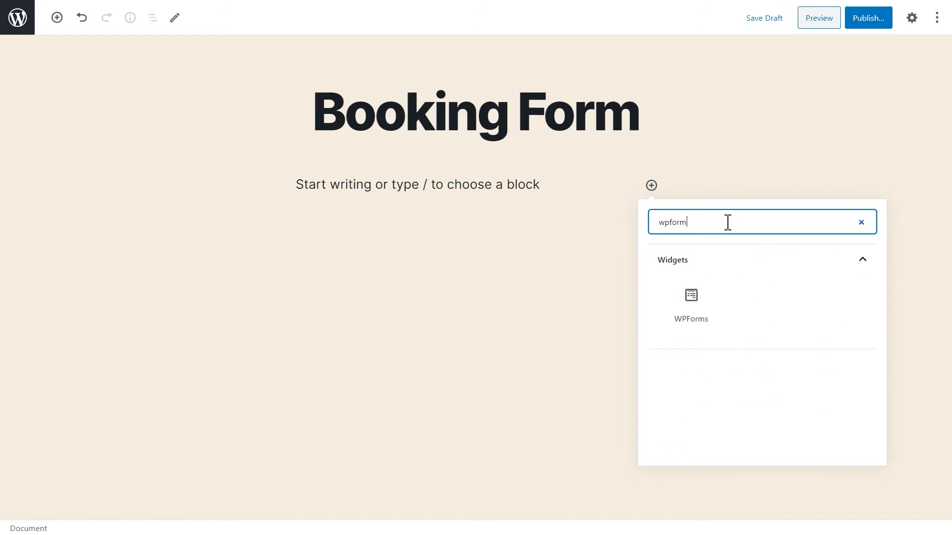
{"action": "left_click", "coordinate": [690, 304]}
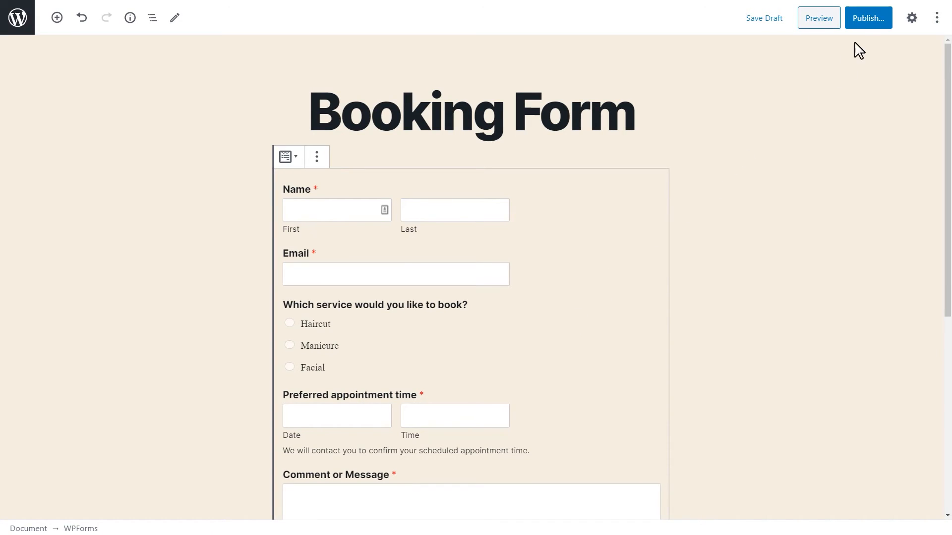
{"action": "left_click", "coordinate": [867, 17]}
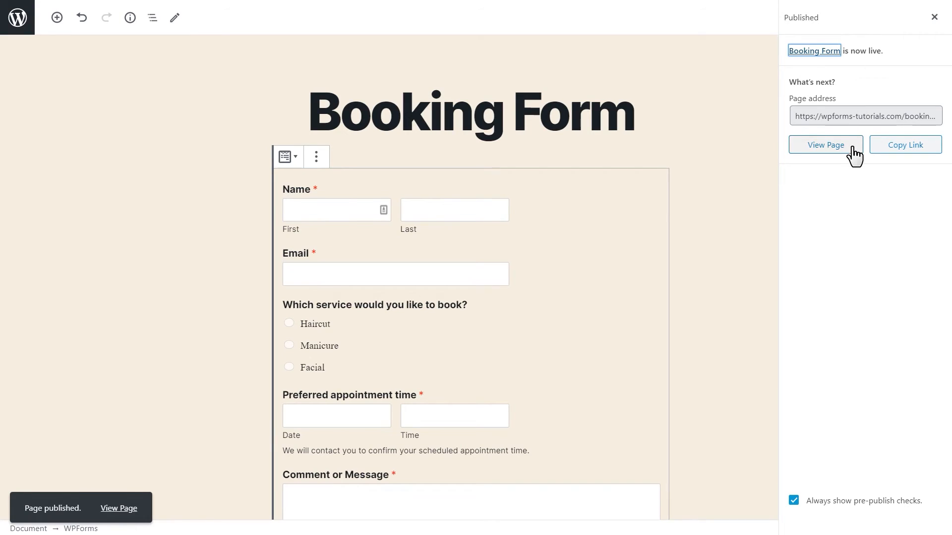
- View the published page and test the form with Haircut and July 16, 2020
{"action": "left_click", "coordinate": [824, 144]}
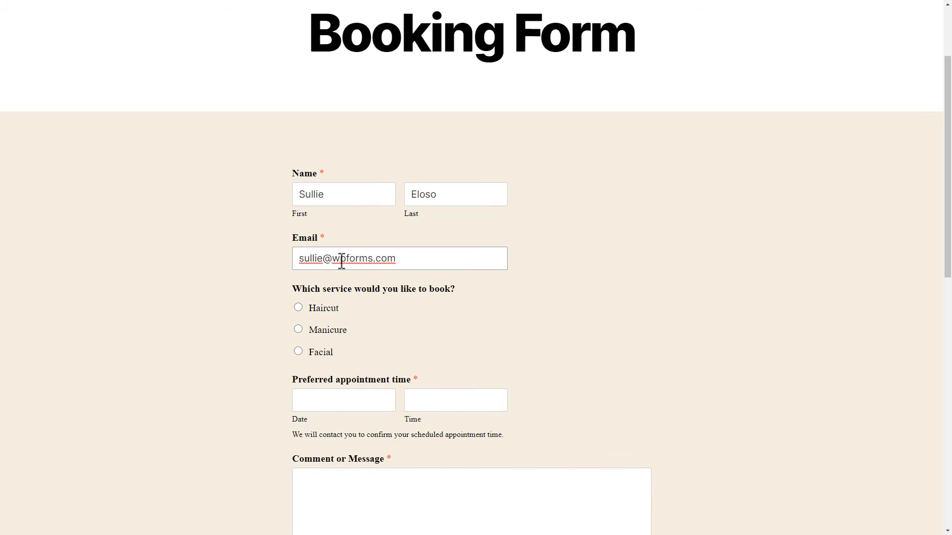
{"action": "left_click", "coordinate": [297, 308]}
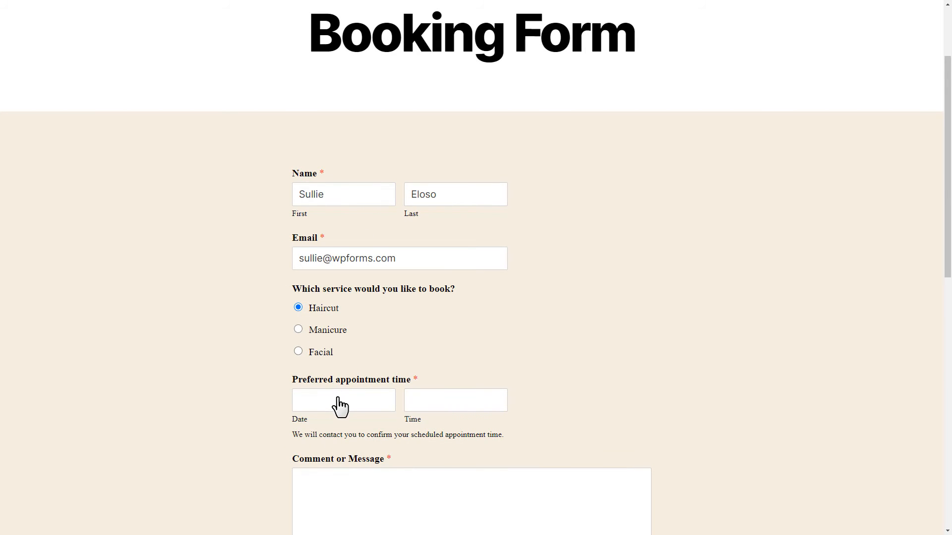
{"action": "left_click", "coordinate": [343, 399]}
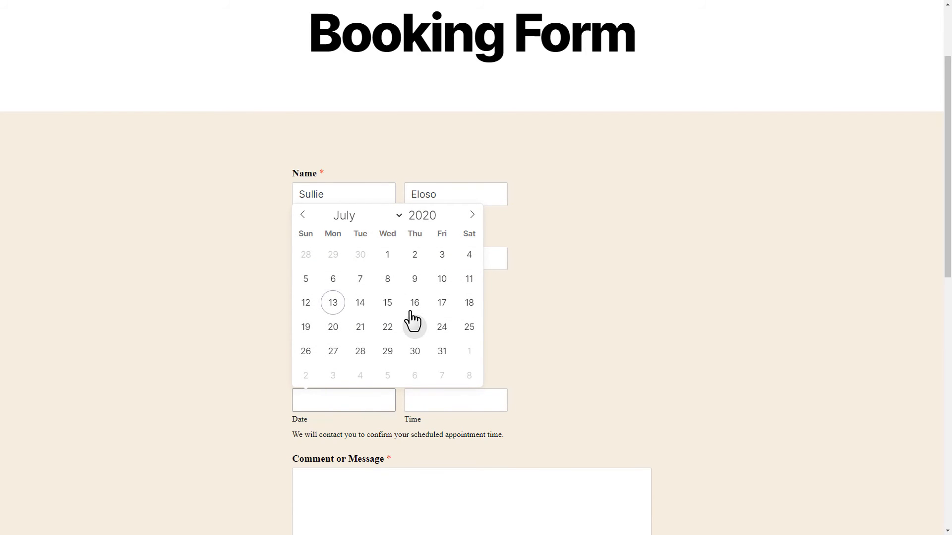
{"action": "left_click", "coordinate": [415, 302]}
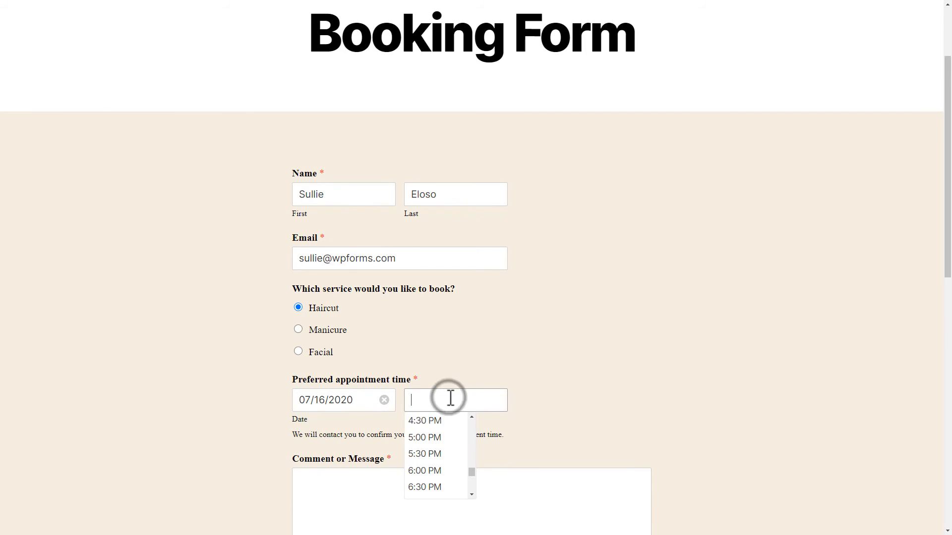
{"action": "scroll", "scroll_direction": "up", "scroll_amount": 3}
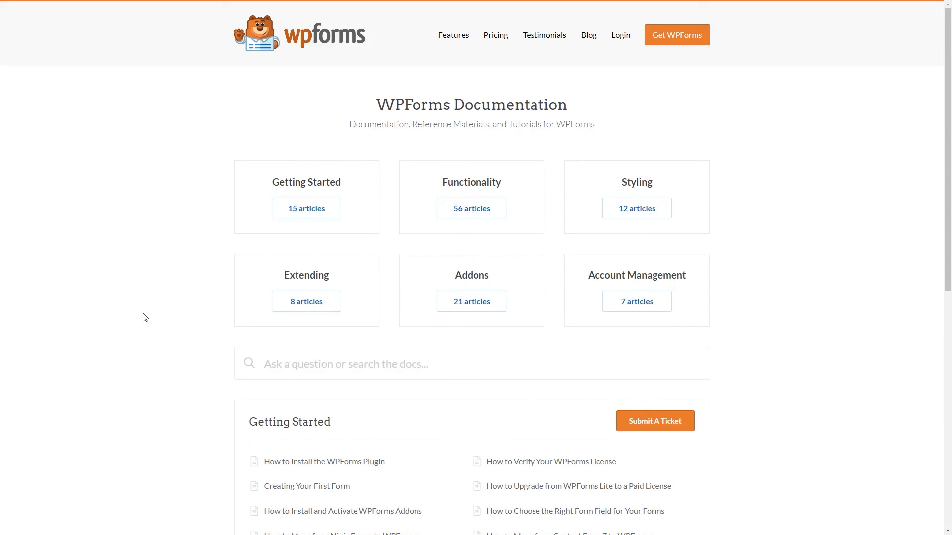
- Go to the WPForms Contact page through the Support link
{"action": "left_click", "coordinate": [654, 421]}
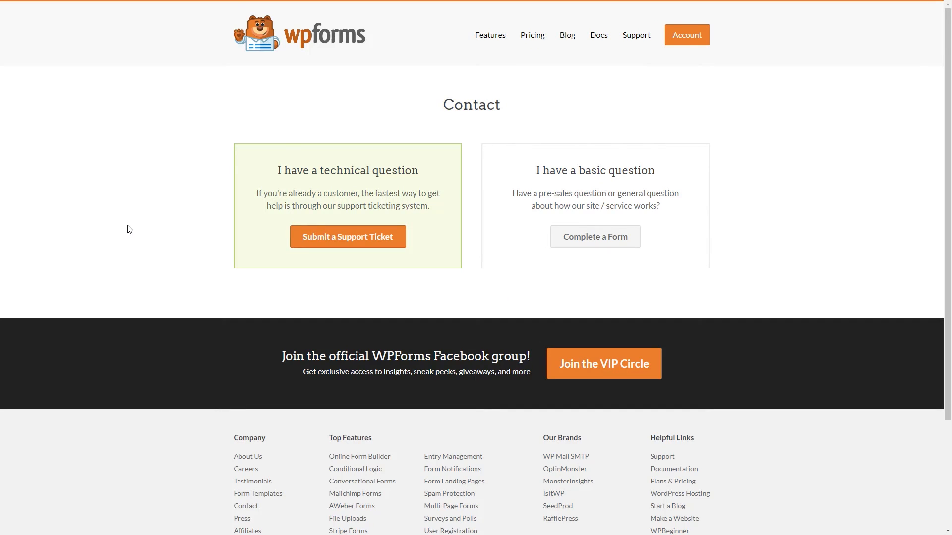